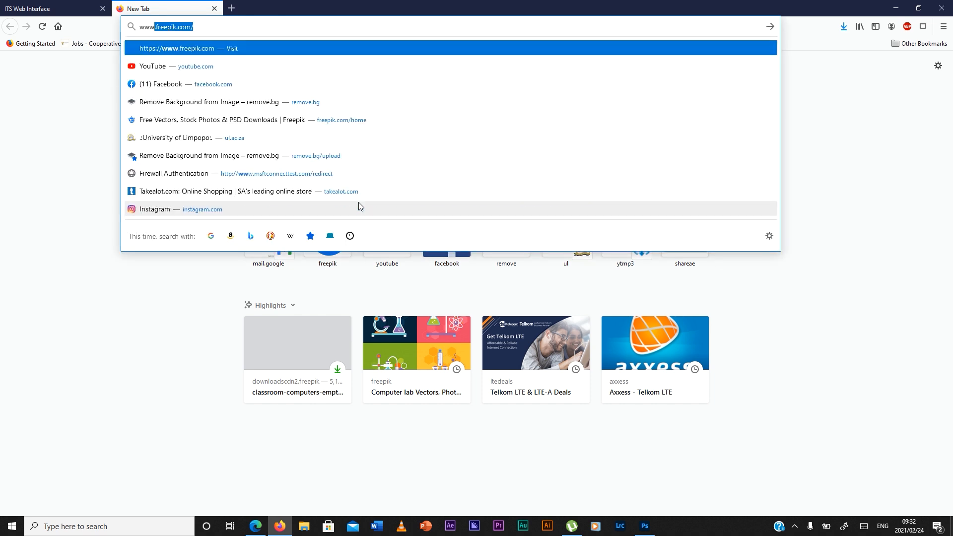
{"action": "type", "text": "www.ul.ac.za"}
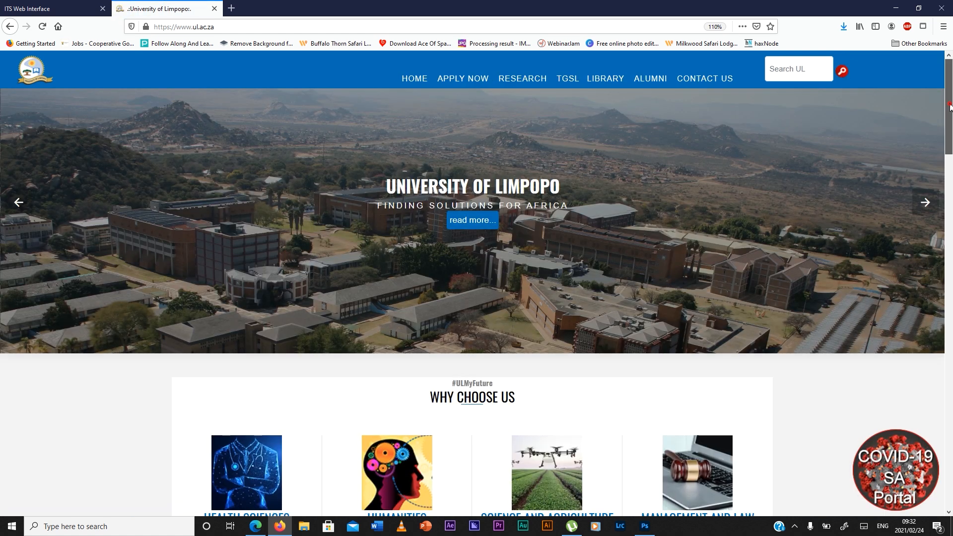
{"action": "scroll", "scroll_direction": "down", "scroll_amount": 3}
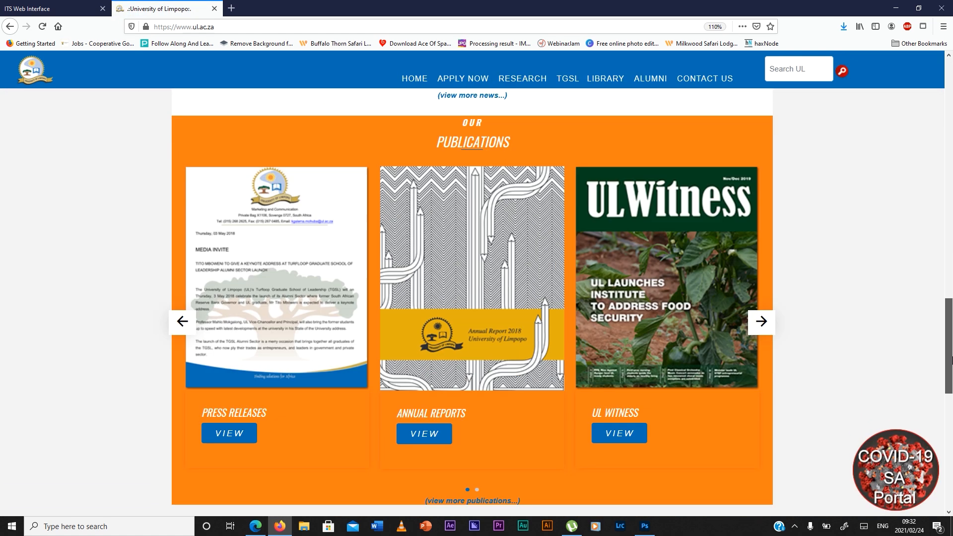
{"action": "scroll", "scroll_direction": "down", "scroll_amount": 3}
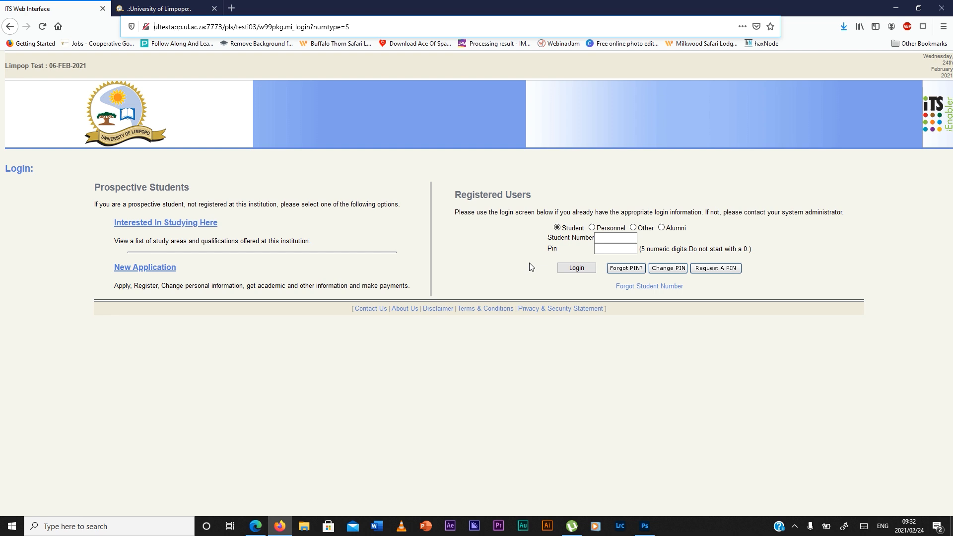
Log in as a student with the student number and PIN
{"action": "left_click", "coordinate": [616, 238]}
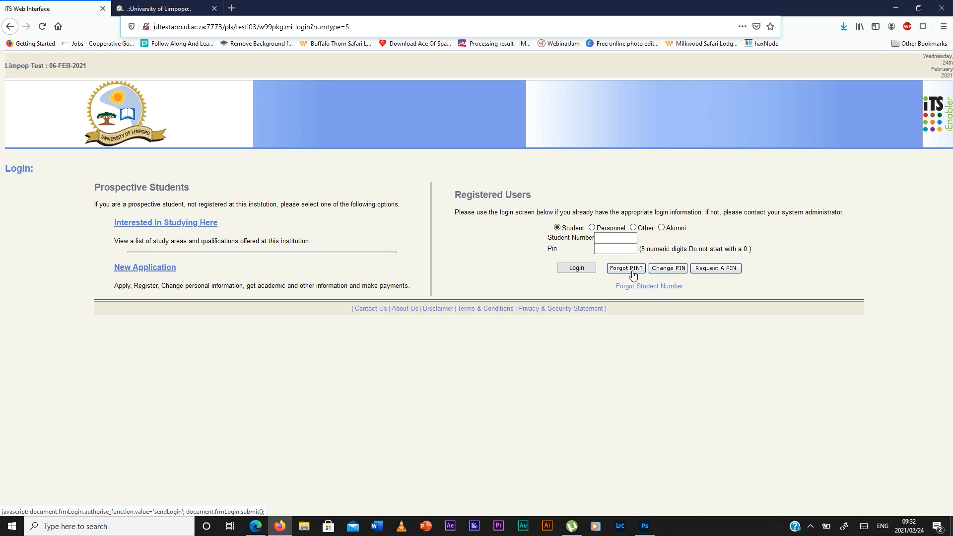
{"action": "left_click", "coordinate": [617, 237]}
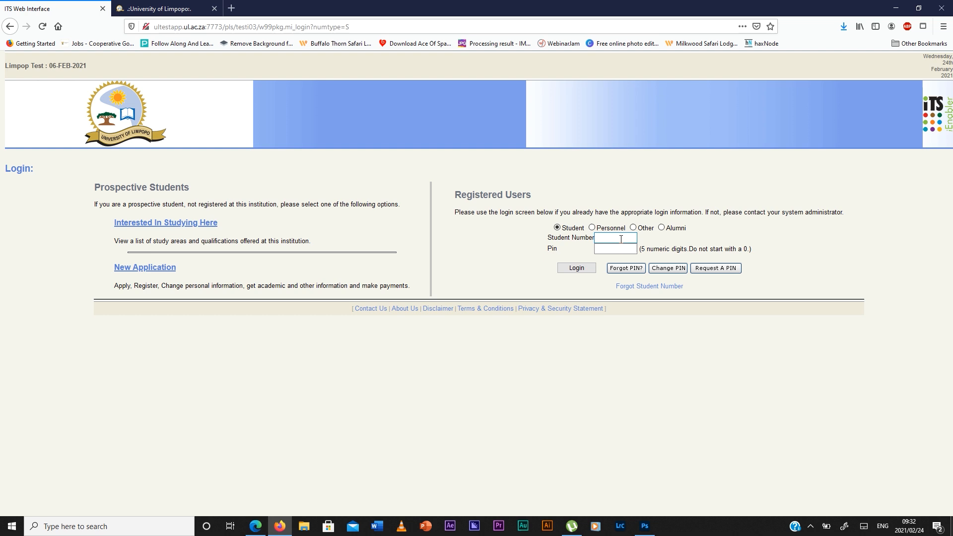
{"action": "type", "text": "202"}
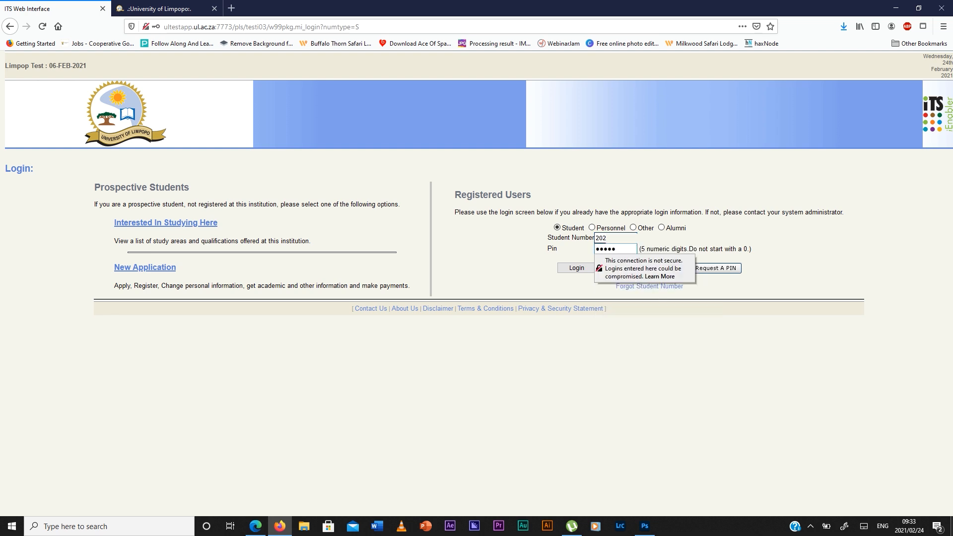
{"action": "left_click", "coordinate": [576, 268]}
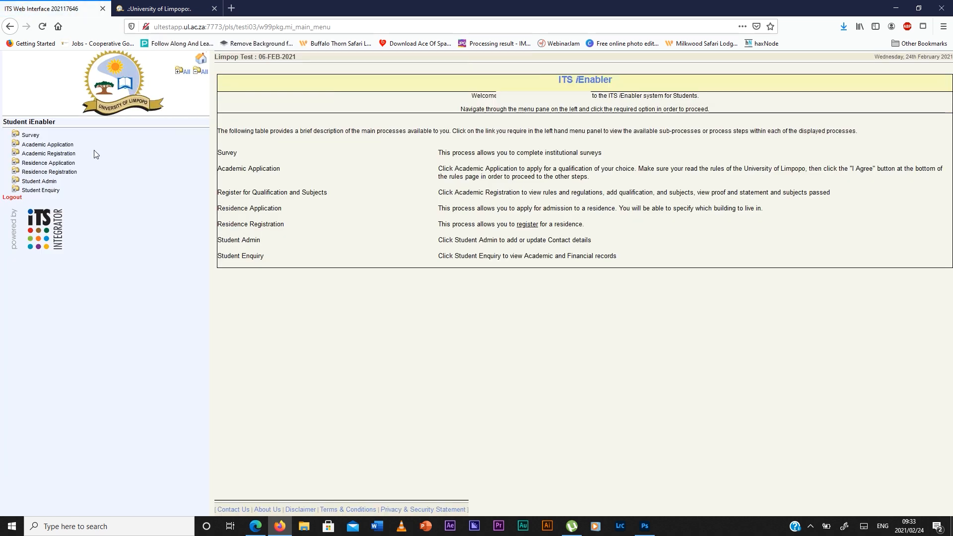
{"action": "mouse_move", "coordinate": [45, 161]}
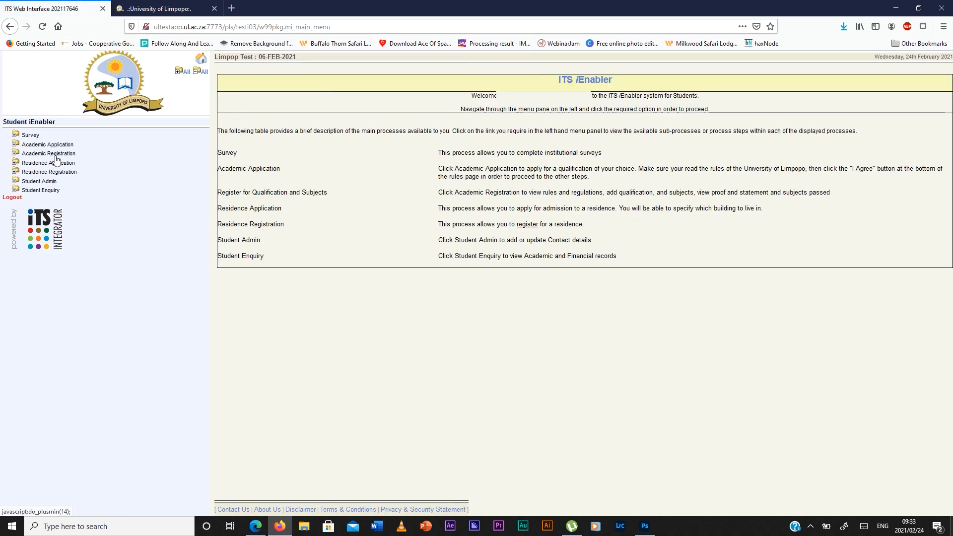
Show Registration Restrictions under Academic Registration for the Bachelor of Laws
{"action": "left_click", "coordinate": [48, 153]}
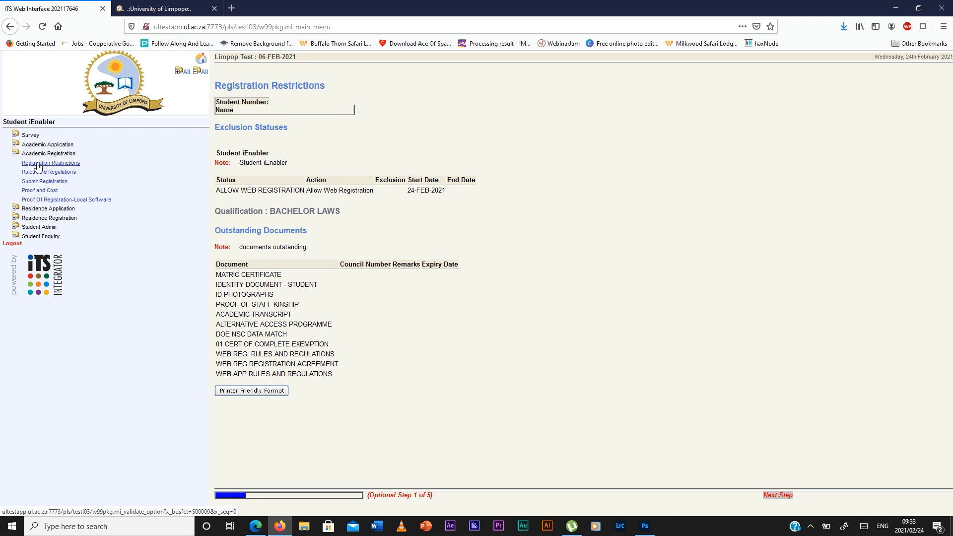
{"action": "mouse_move", "coordinate": [147, 128]}
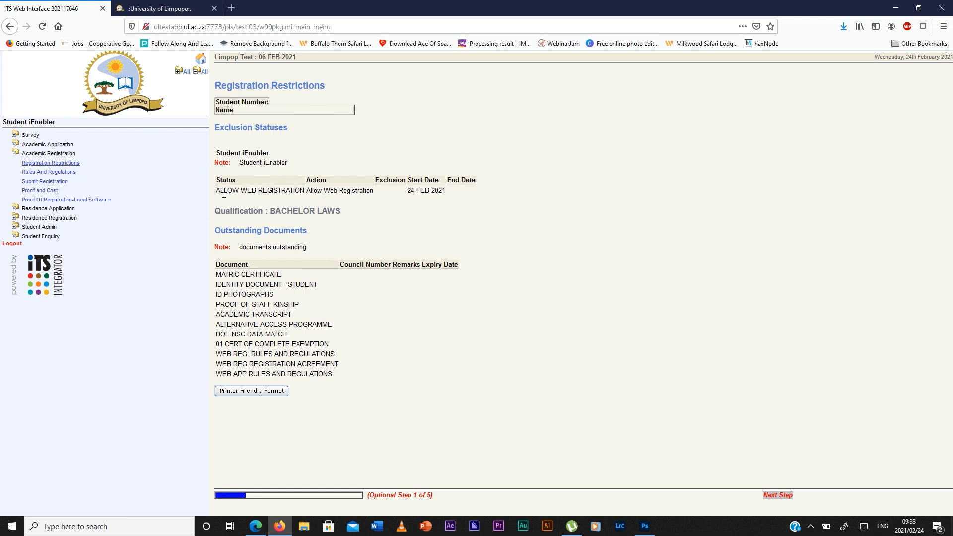
{"action": "mouse_move", "coordinate": [83, 187]}
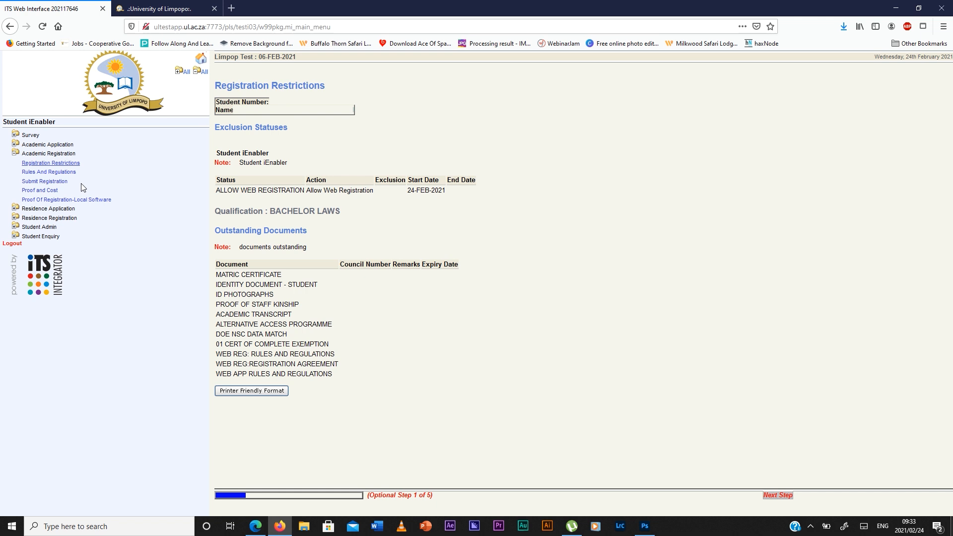
Accept the Rules And Regulations agreement and move on to Submit Registration
{"action": "left_click", "coordinate": [49, 172]}
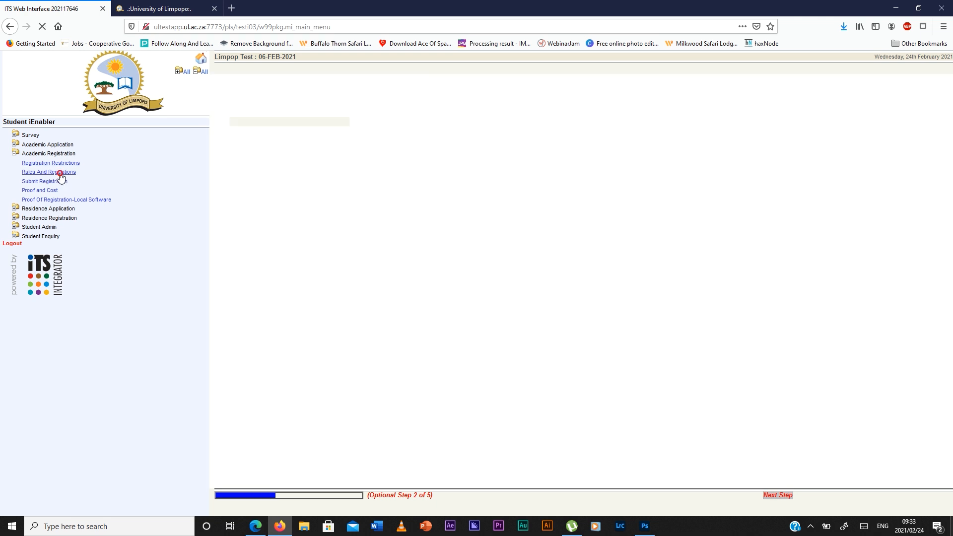
{"action": "left_click", "coordinate": [48, 172]}
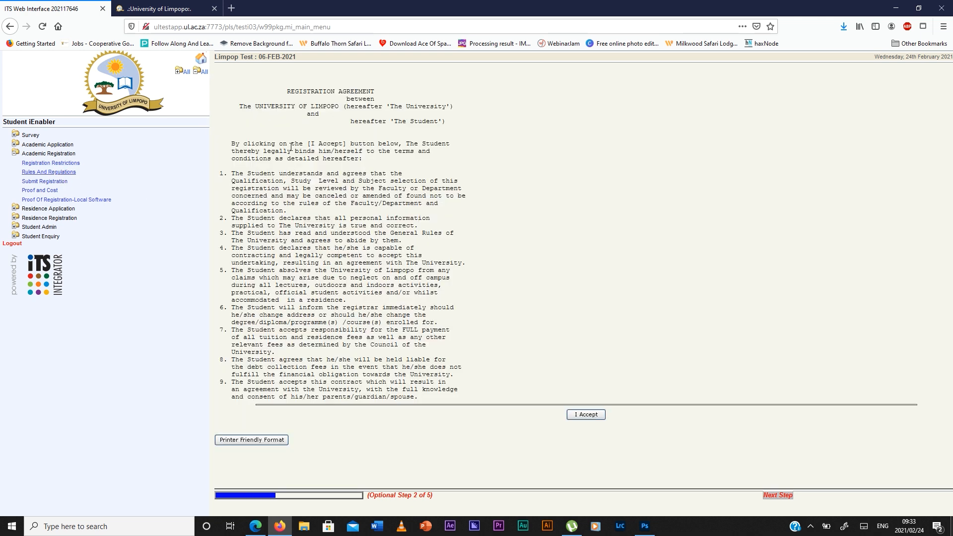
{"action": "mouse_move", "coordinate": [520, 382]}
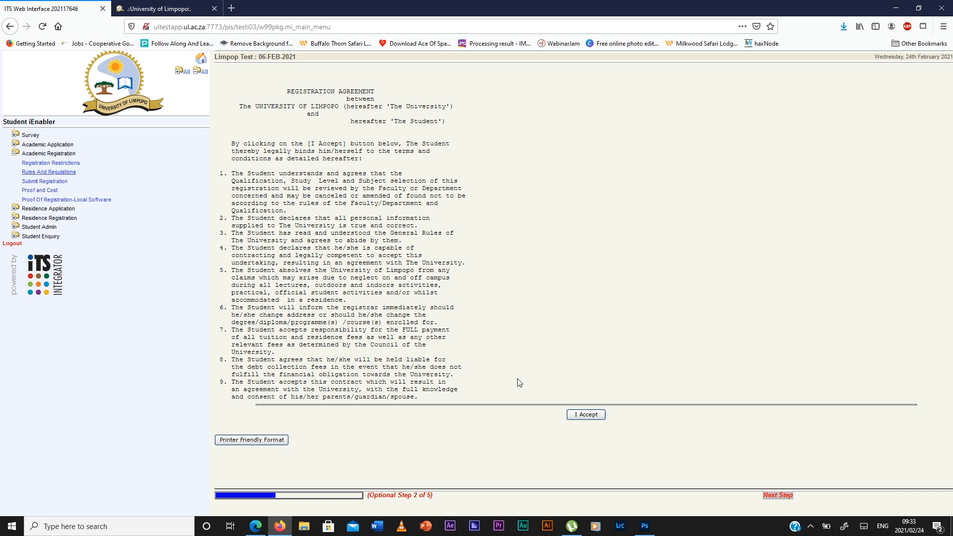
{"action": "left_click", "coordinate": [586, 415]}
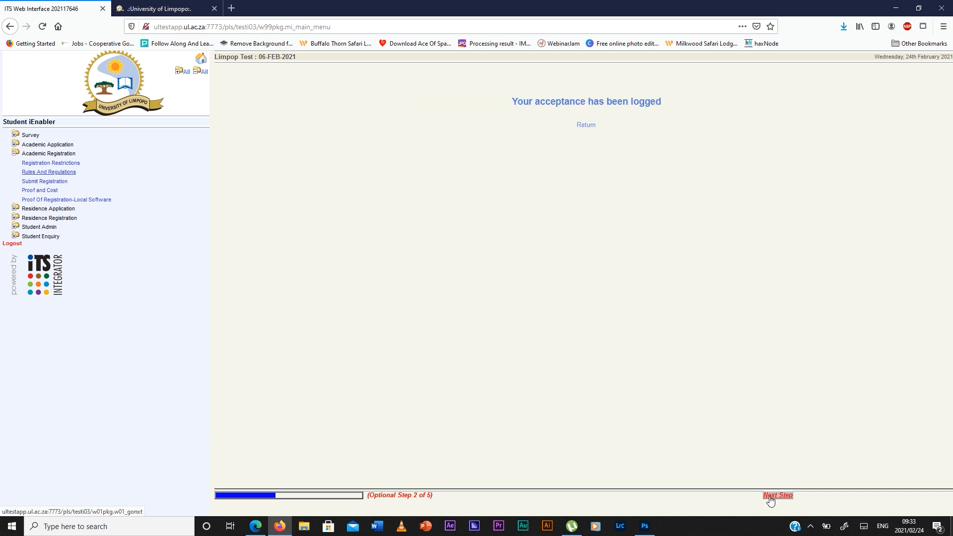
{"action": "left_click", "coordinate": [779, 494]}
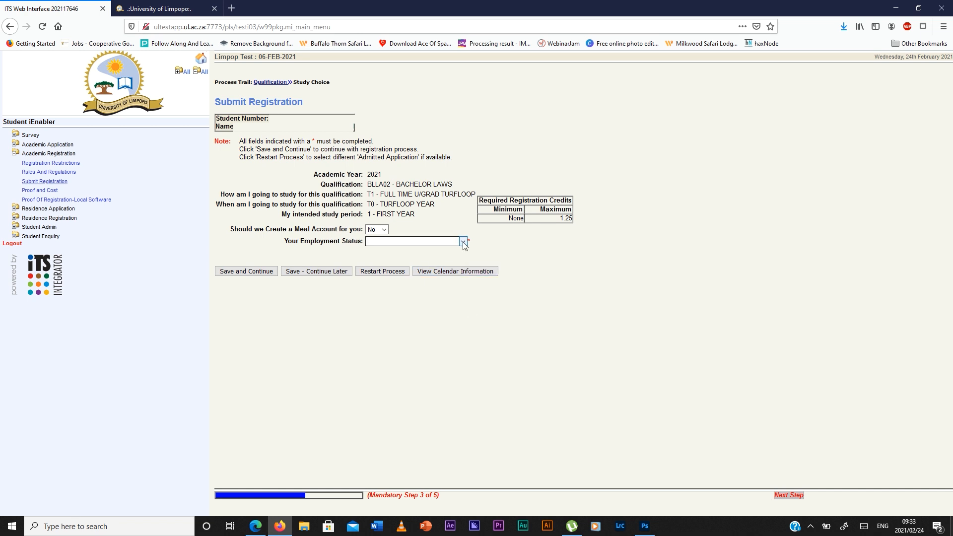
Choose Unemployed as employment status and save the study choice to continue
{"action": "left_click", "coordinate": [463, 241]}
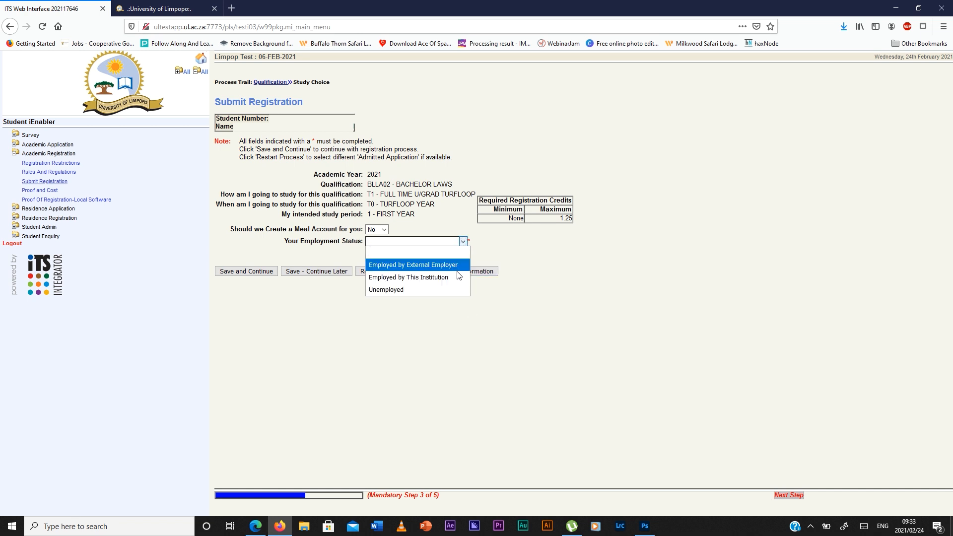
{"action": "left_click", "coordinate": [386, 290]}
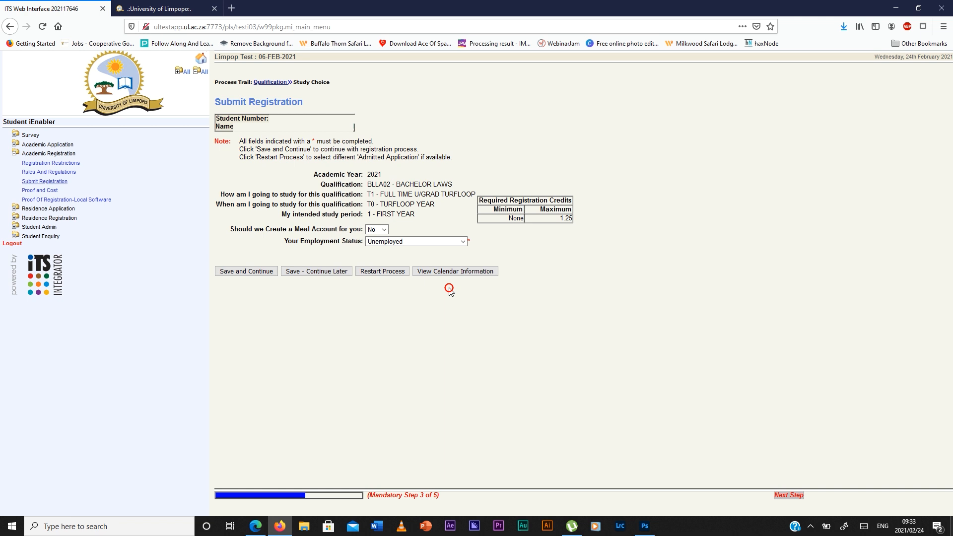
{"action": "mouse_move", "coordinate": [257, 275]}
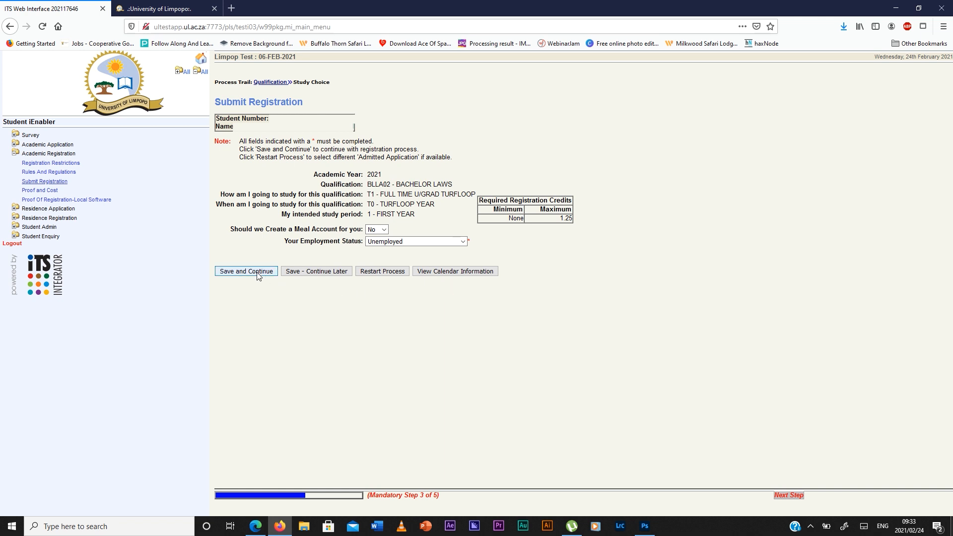
{"action": "left_click", "coordinate": [246, 271]}
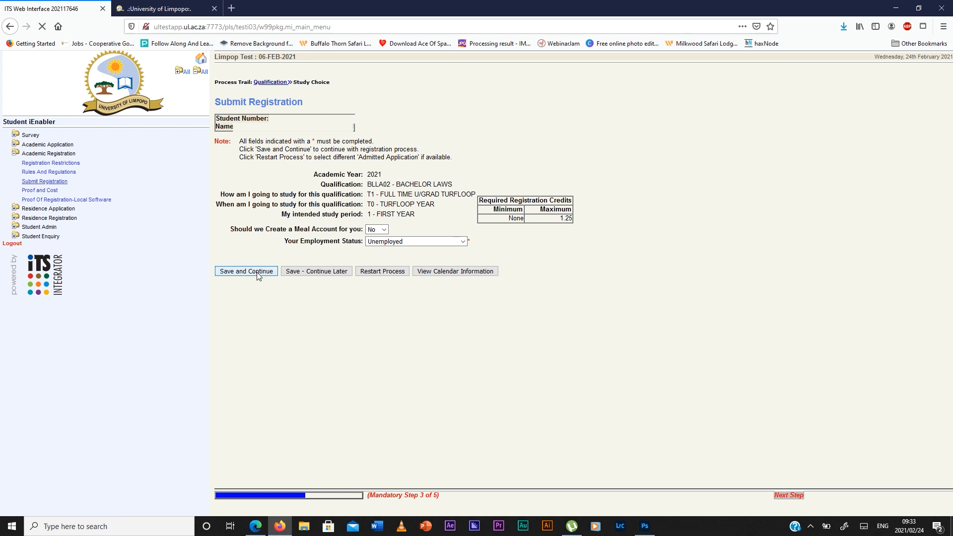
{"action": "left_click", "coordinate": [246, 271]}
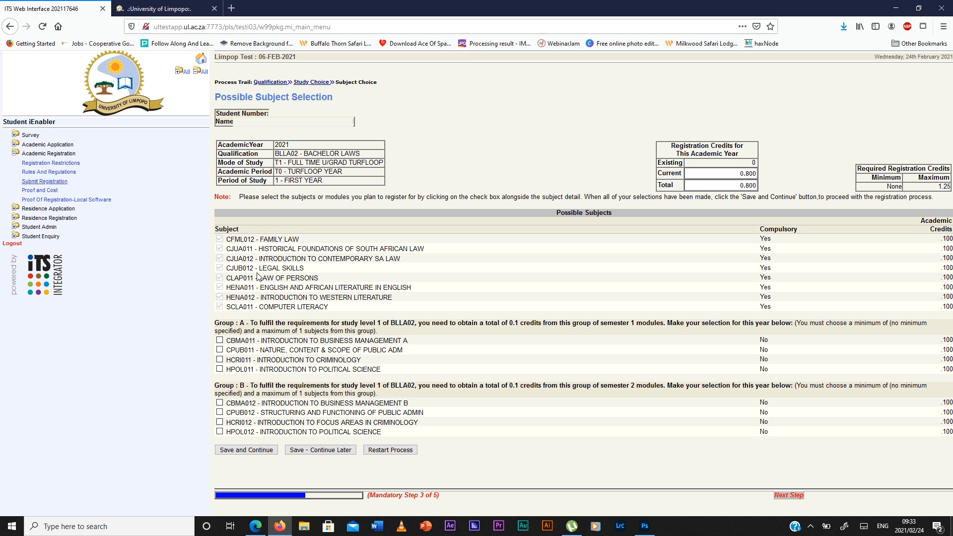
{"action": "mouse_move", "coordinate": [405, 280]}
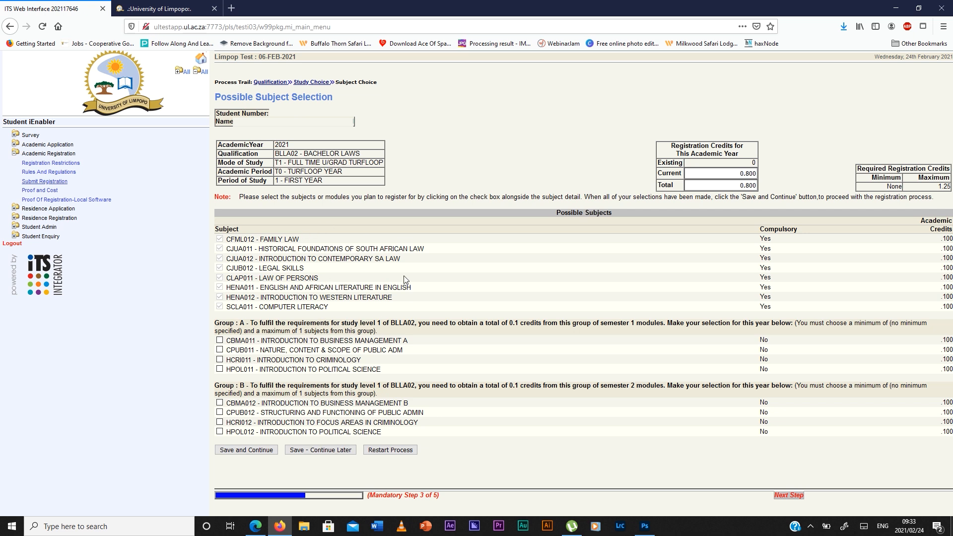
{"action": "mouse_move", "coordinate": [761, 260]}
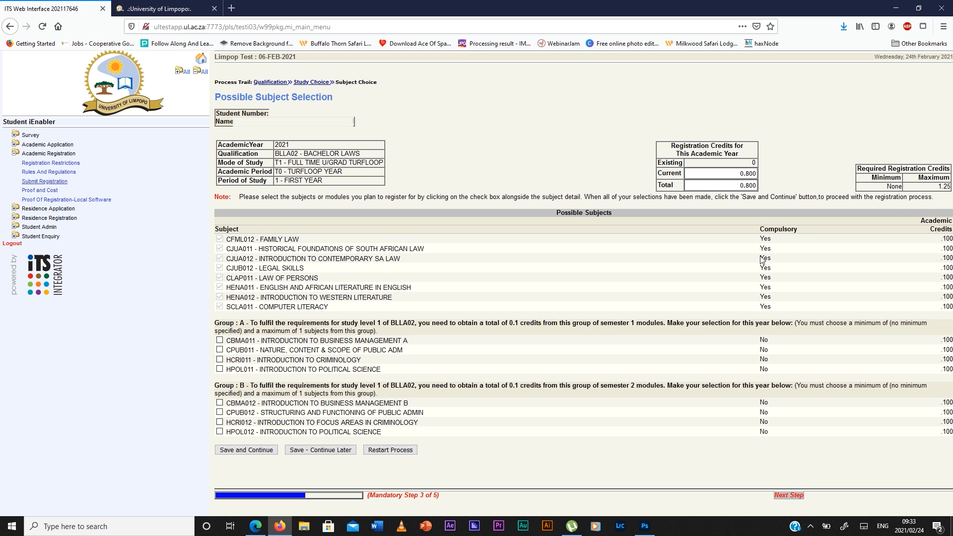
{"action": "mouse_move", "coordinate": [555, 291]}
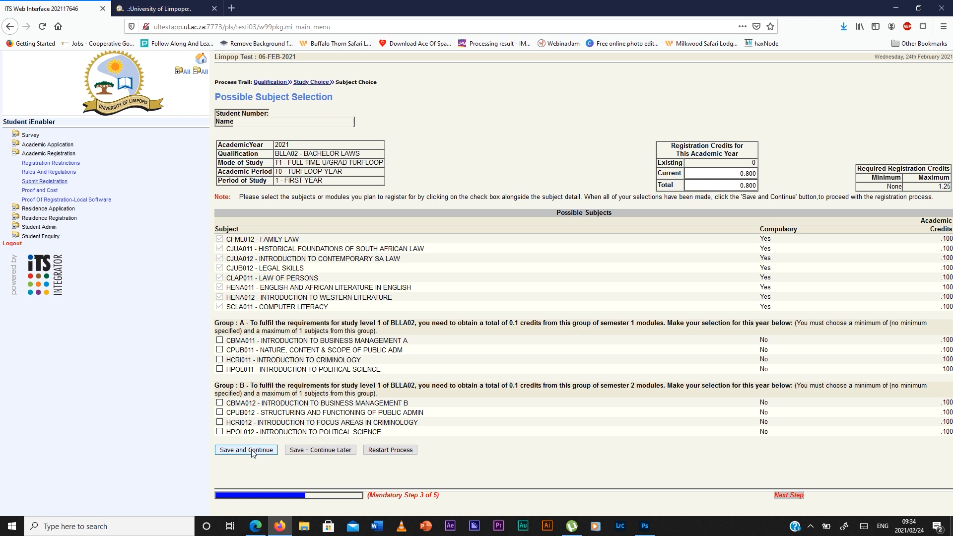
Review registration details and costs, then accept the registration totalling 27,650.00
{"action": "left_click", "coordinate": [247, 450]}
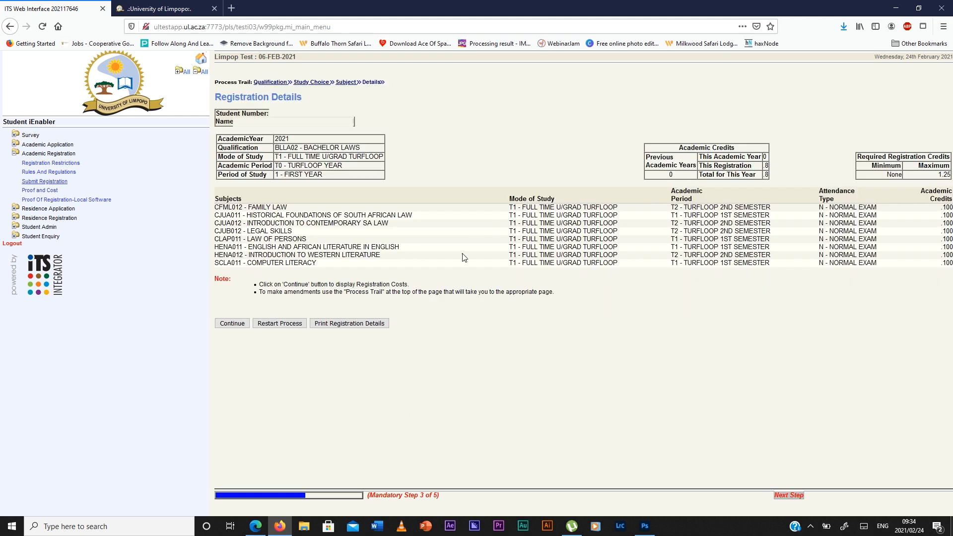
{"action": "mouse_move", "coordinate": [537, 274]}
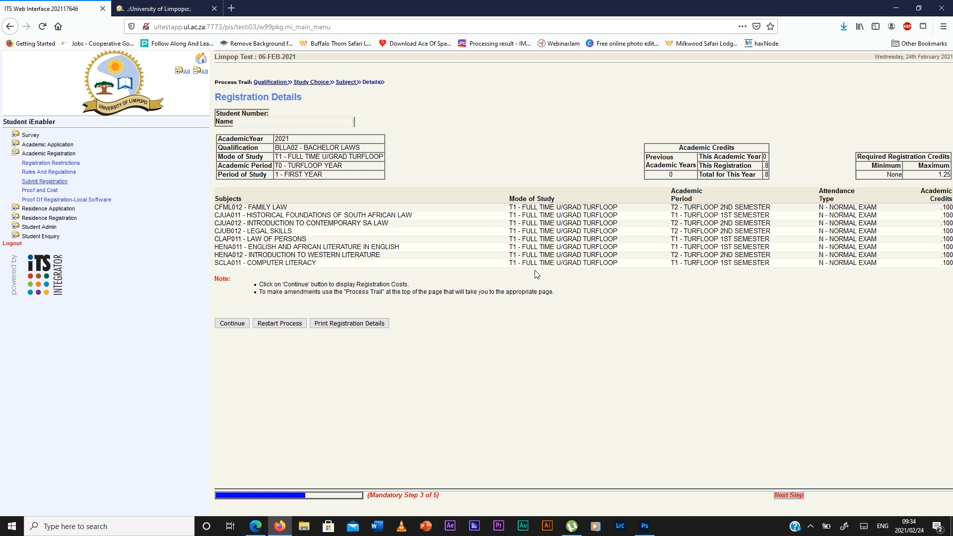
{"action": "mouse_move", "coordinate": [243, 321]}
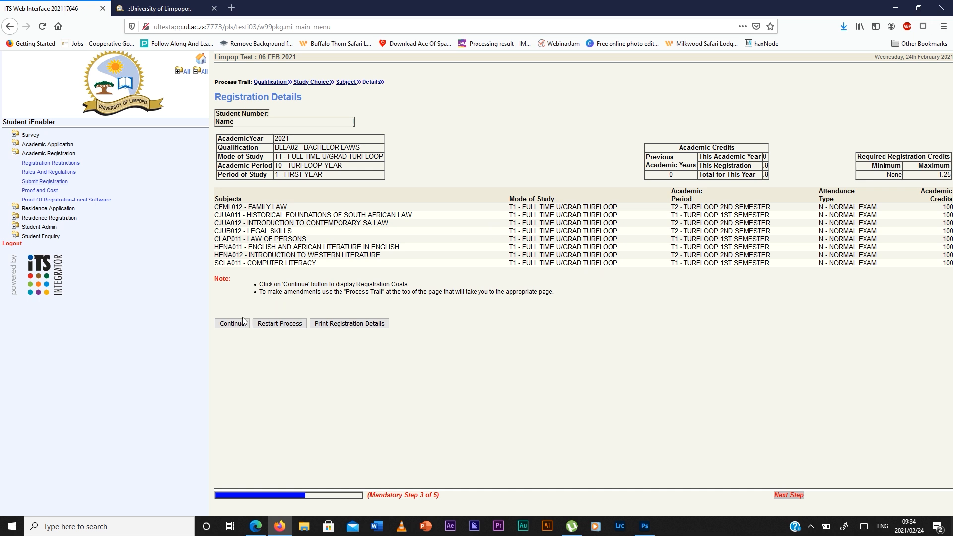
{"action": "left_click", "coordinate": [233, 324]}
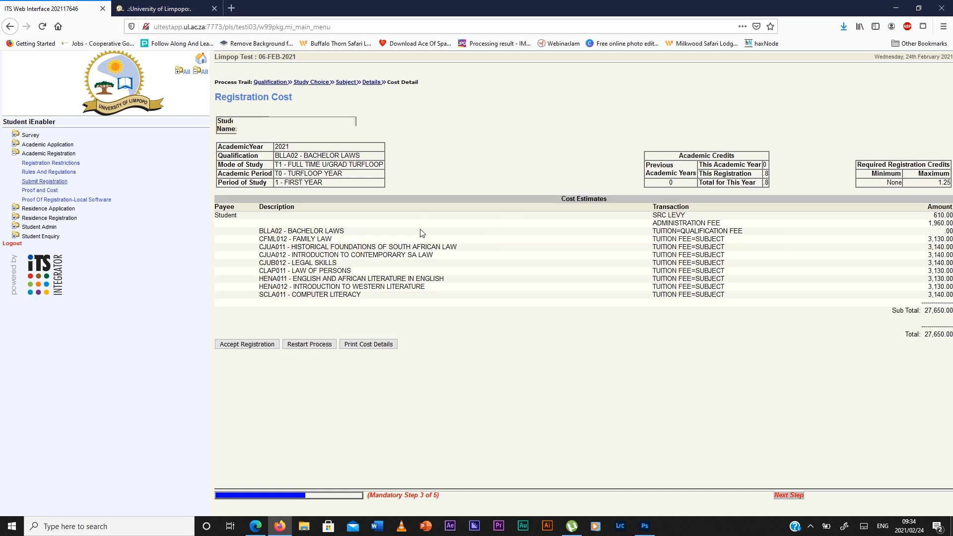
{"action": "mouse_move", "coordinate": [372, 237]}
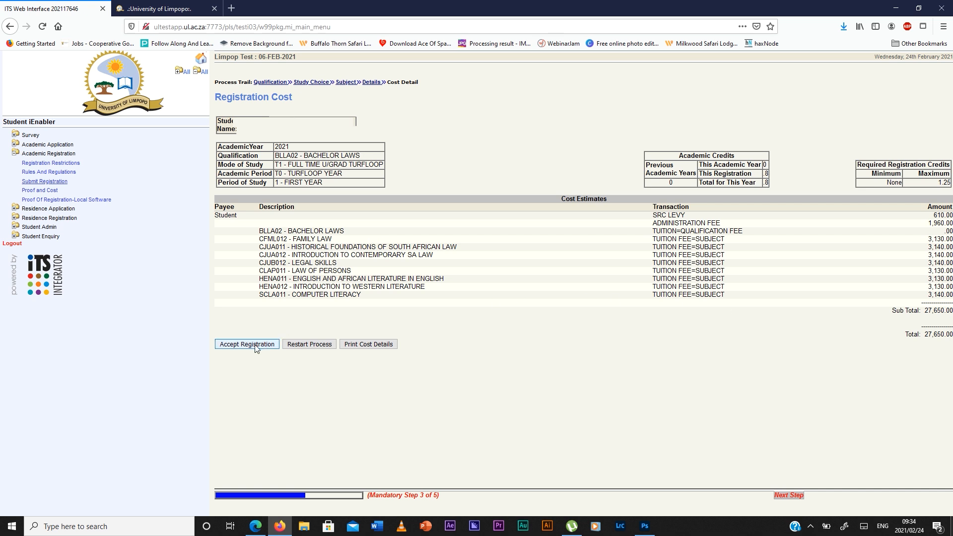
{"action": "left_click", "coordinate": [247, 344]}
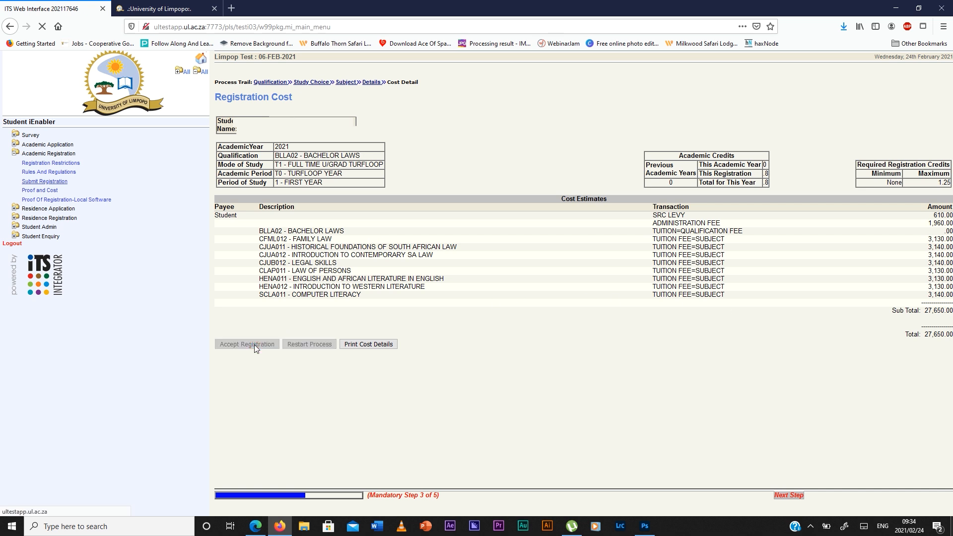
{"action": "left_click", "coordinate": [246, 344]}
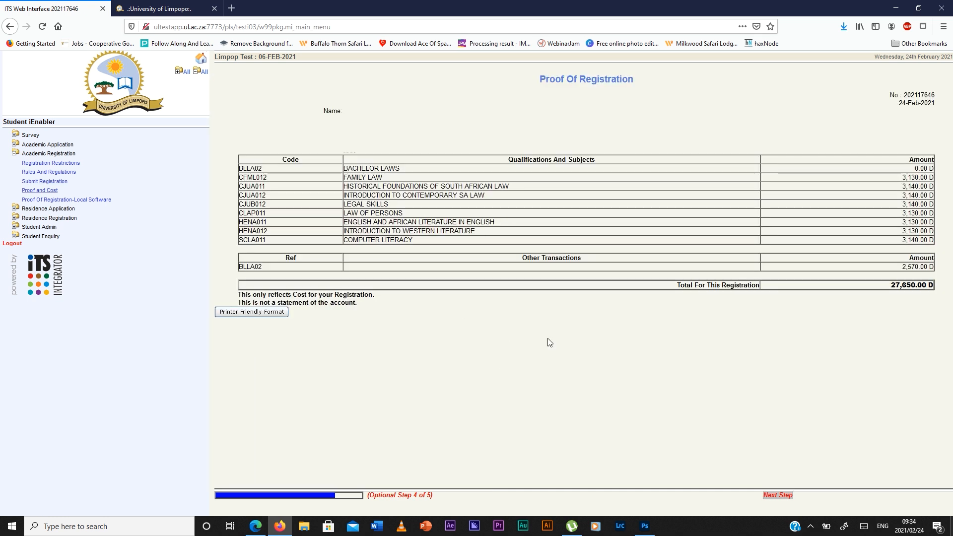
{"action": "mouse_move", "coordinate": [739, 420]}
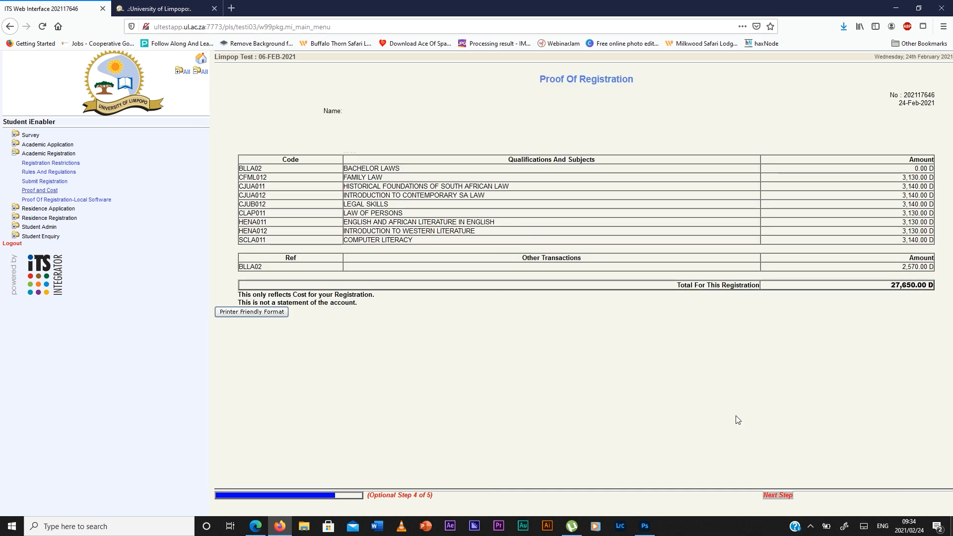
Display the Proof Of Registration PDF via Local Software
{"action": "left_click", "coordinate": [779, 494]}
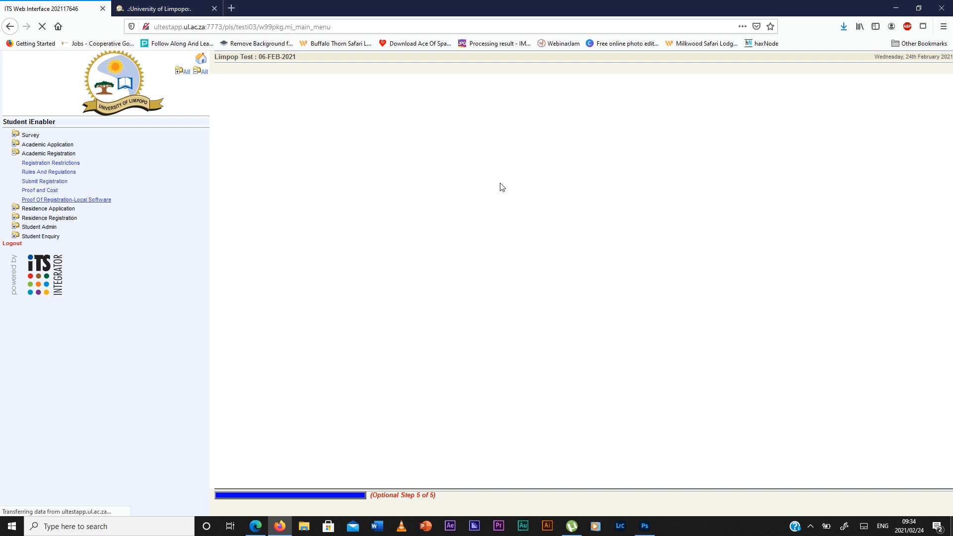
{"action": "mouse_move", "coordinate": [469, 96]}
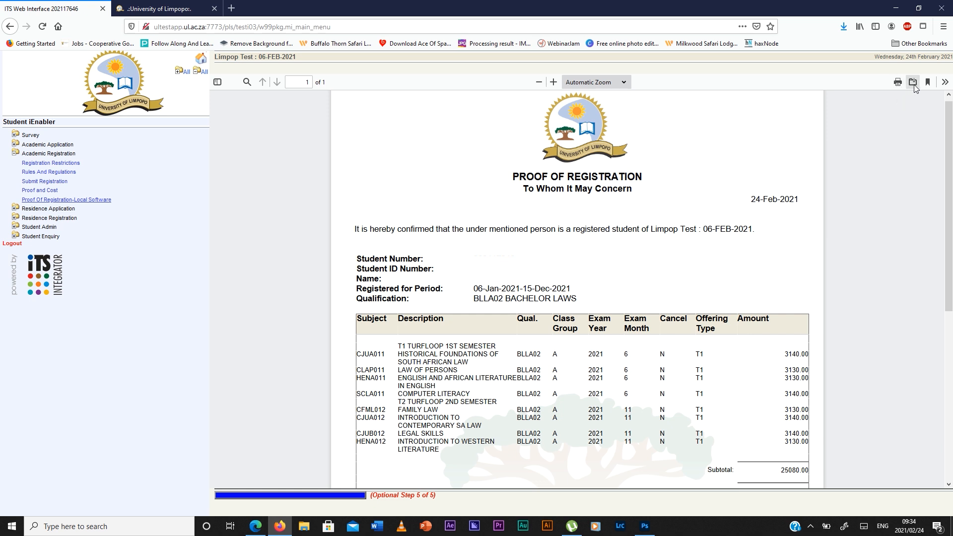
{"action": "mouse_move", "coordinate": [653, 231]}
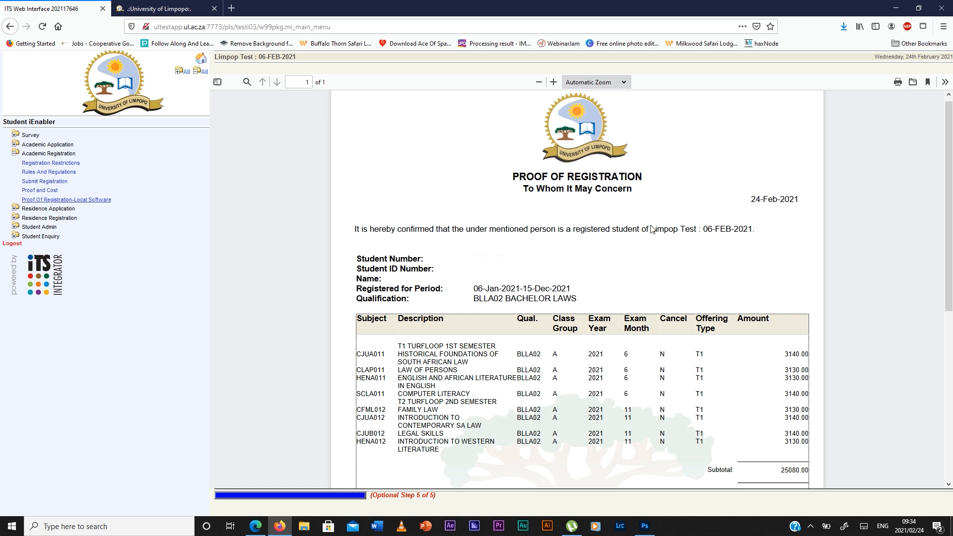
{"action": "mouse_move", "coordinate": [565, 298]}
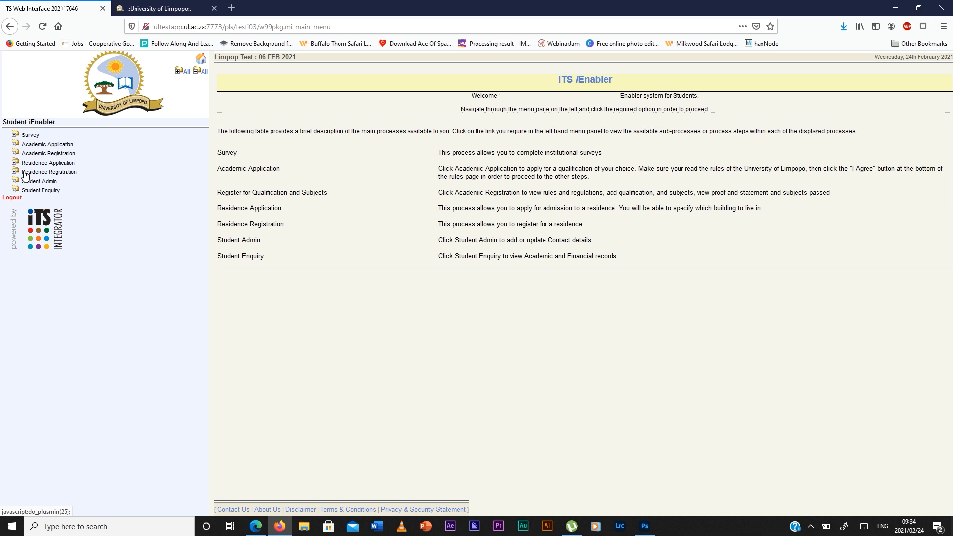
Accept the Residence Registration Rules and Regulations so the acceptance is logged
{"action": "left_click", "coordinate": [50, 171]}
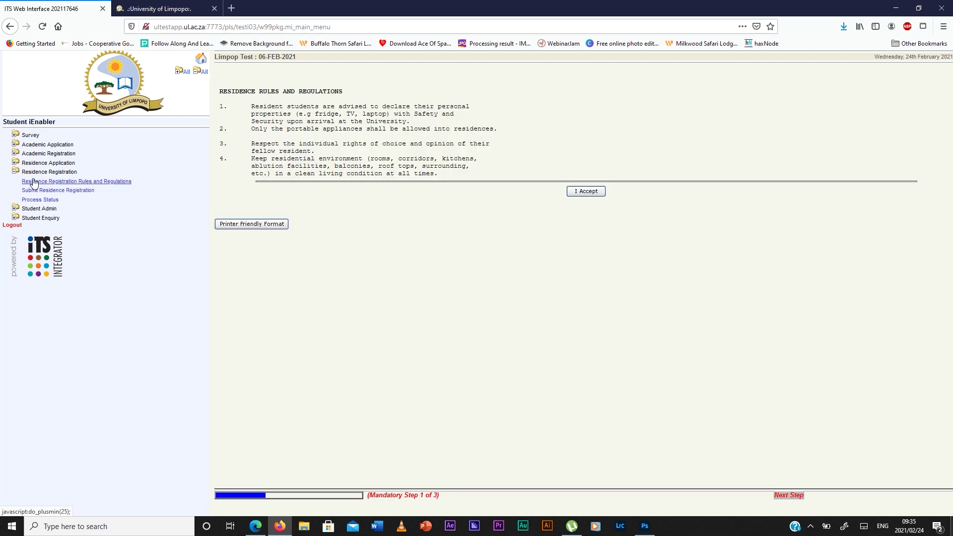
{"action": "mouse_move", "coordinate": [354, 136]}
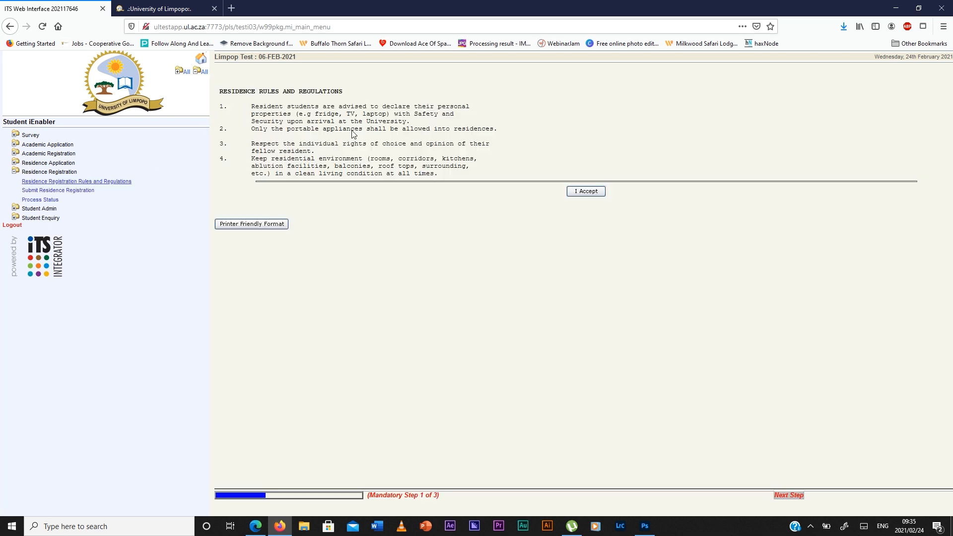
{"action": "mouse_move", "coordinate": [553, 147]}
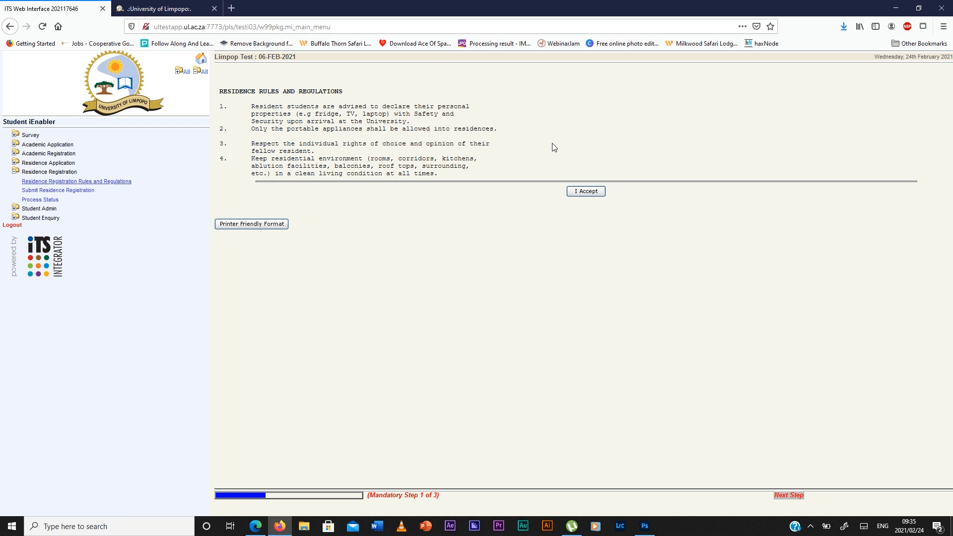
{"action": "left_click", "coordinate": [586, 192]}
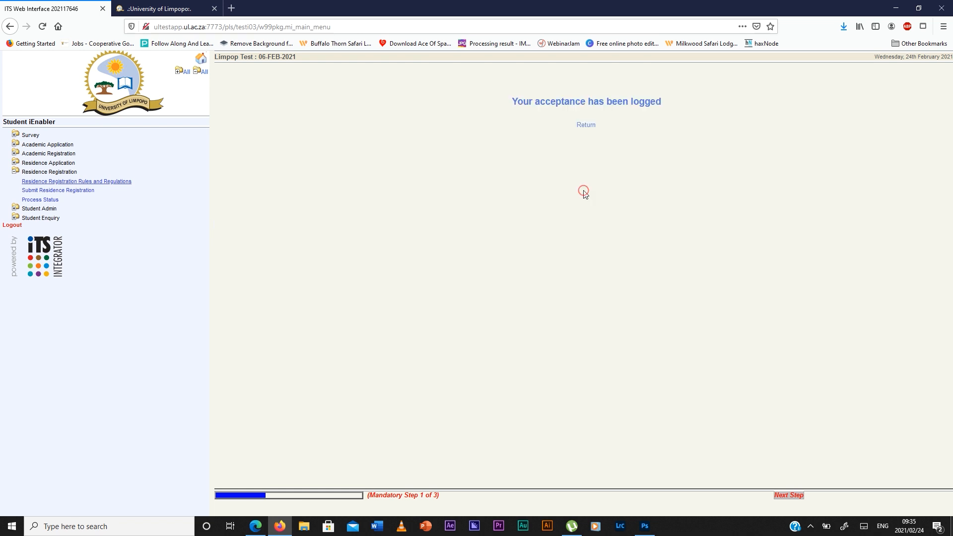
{"action": "mouse_move", "coordinate": [66, 195]}
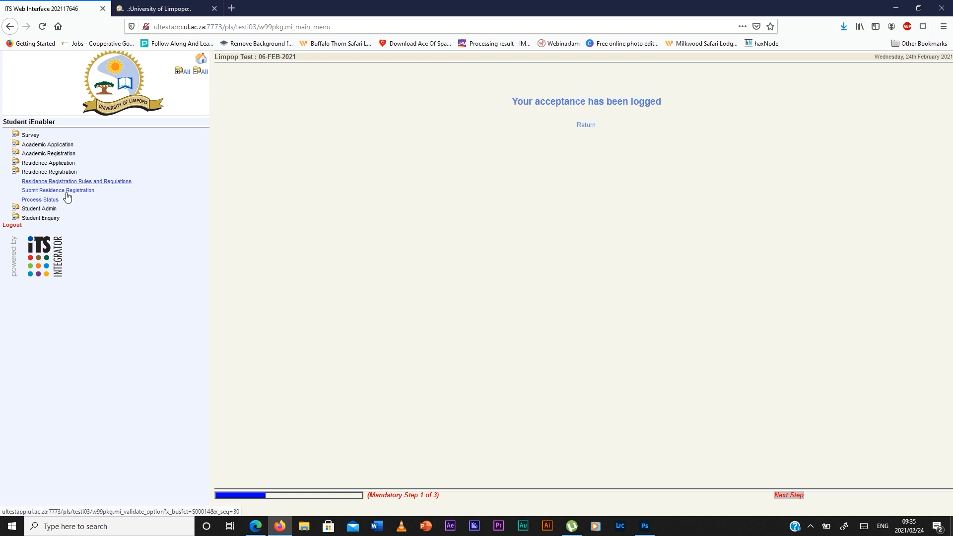
Submit the 2021 residence registration, accepting the R 18100.00 room registration
{"action": "left_click", "coordinate": [58, 190]}
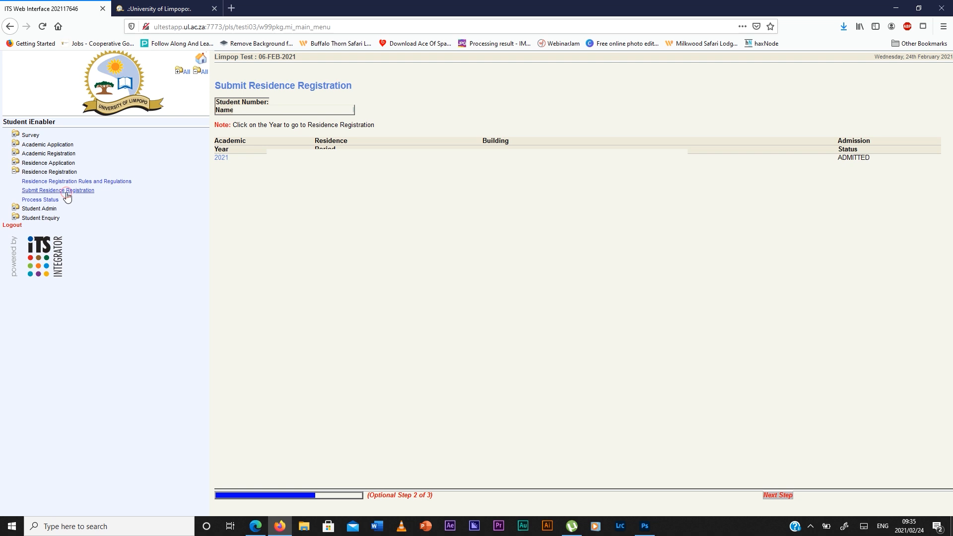
{"action": "mouse_move", "coordinate": [223, 167]}
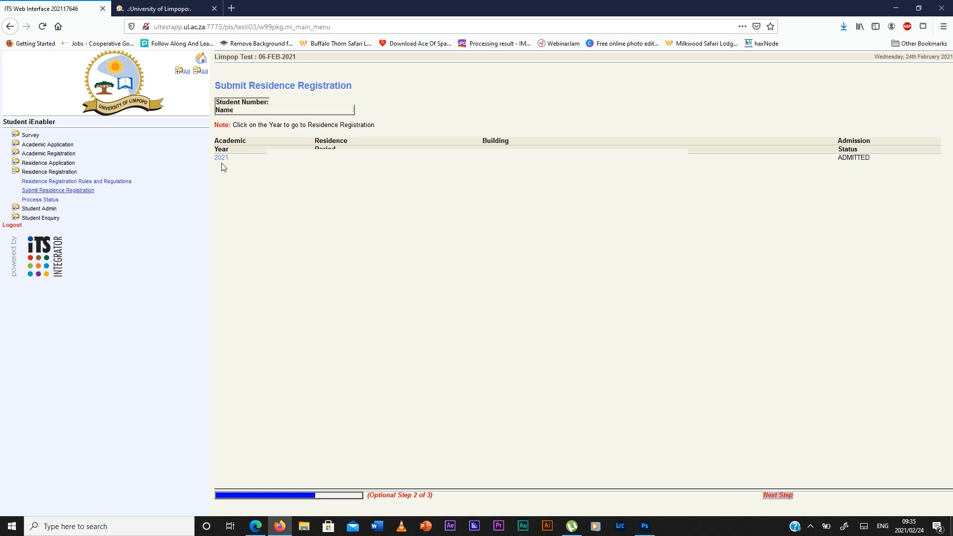
{"action": "mouse_move", "coordinate": [223, 164]}
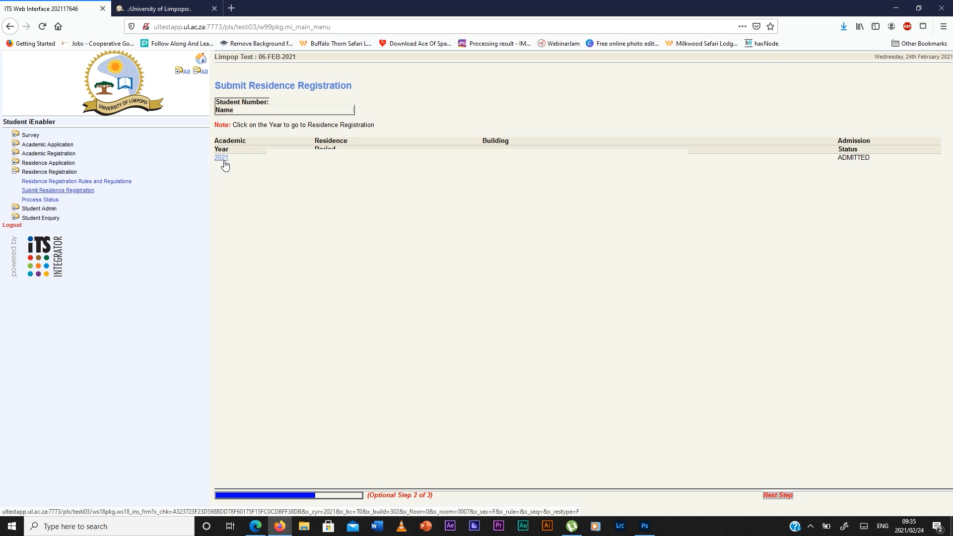
{"action": "left_click", "coordinate": [221, 158]}
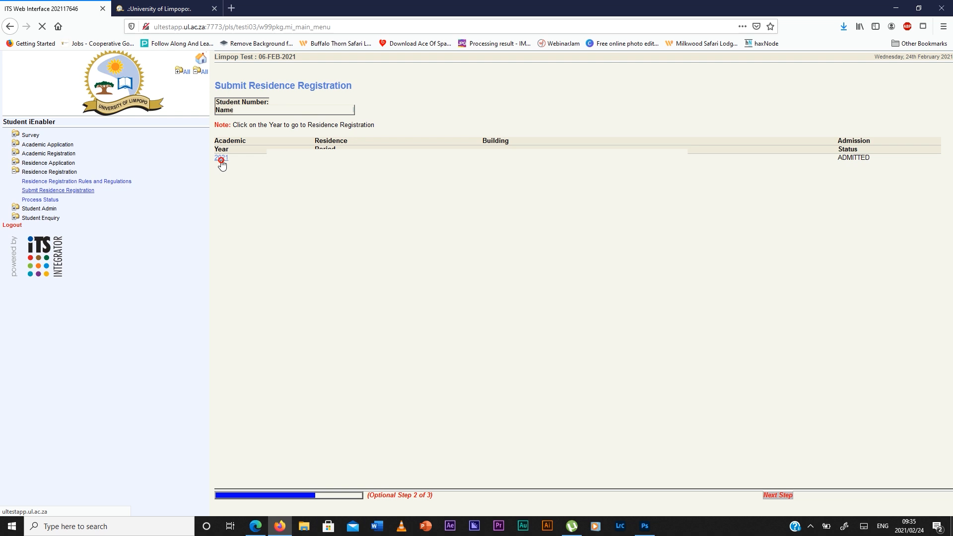
{"action": "left_click", "coordinate": [220, 159]}
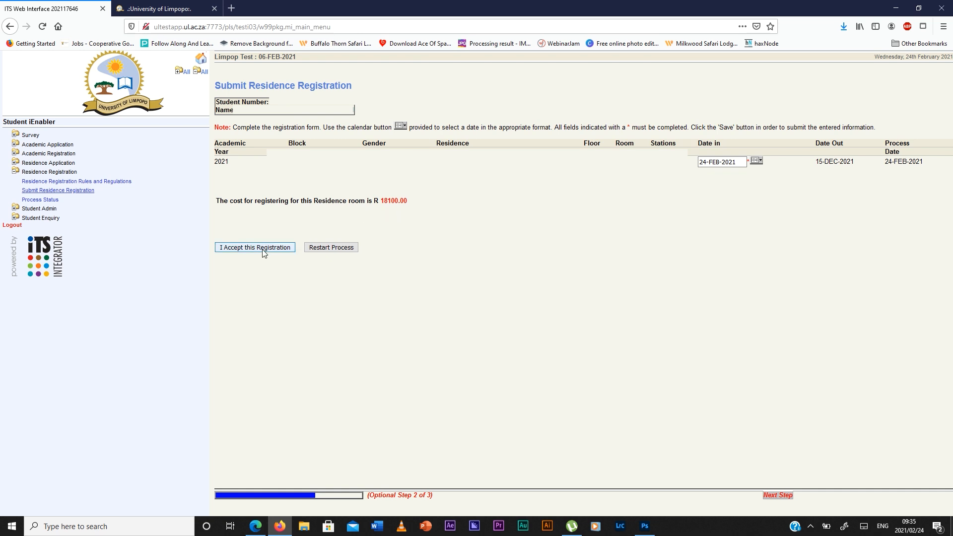
{"action": "left_click", "coordinate": [255, 248]}
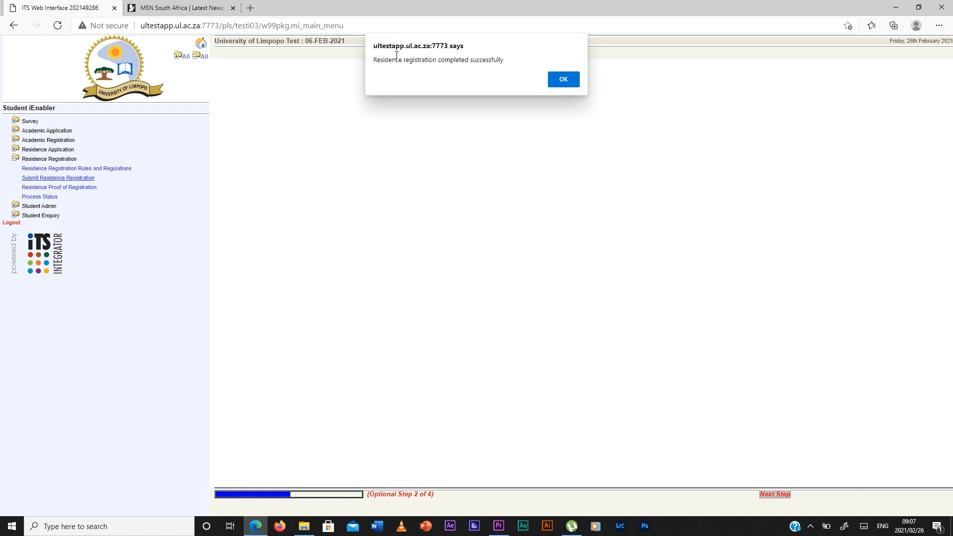
{"action": "mouse_move", "coordinate": [451, 75]}
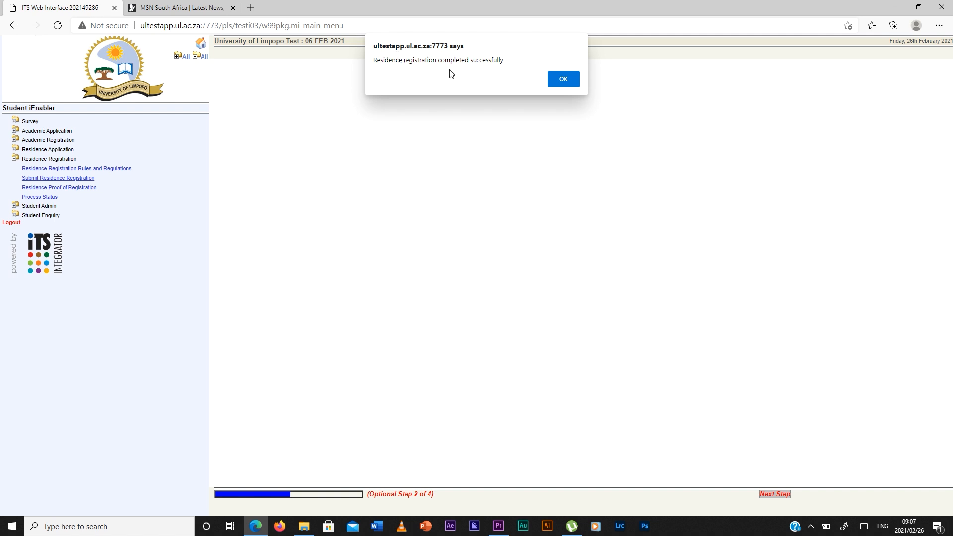
Confirm the success alert and request Residence Proof of Registration for MB Desmond Tutu House
{"action": "left_click", "coordinate": [563, 80]}
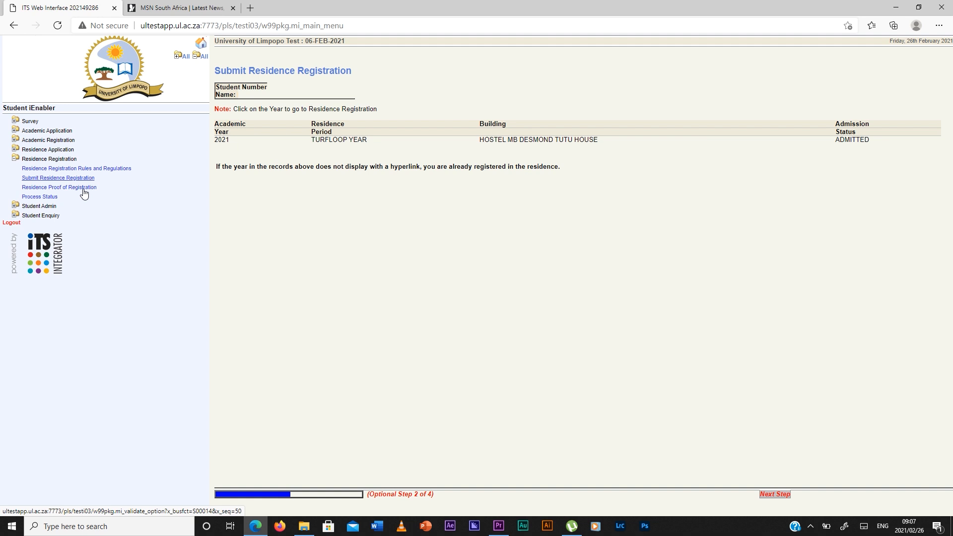
{"action": "left_click", "coordinate": [775, 495]}
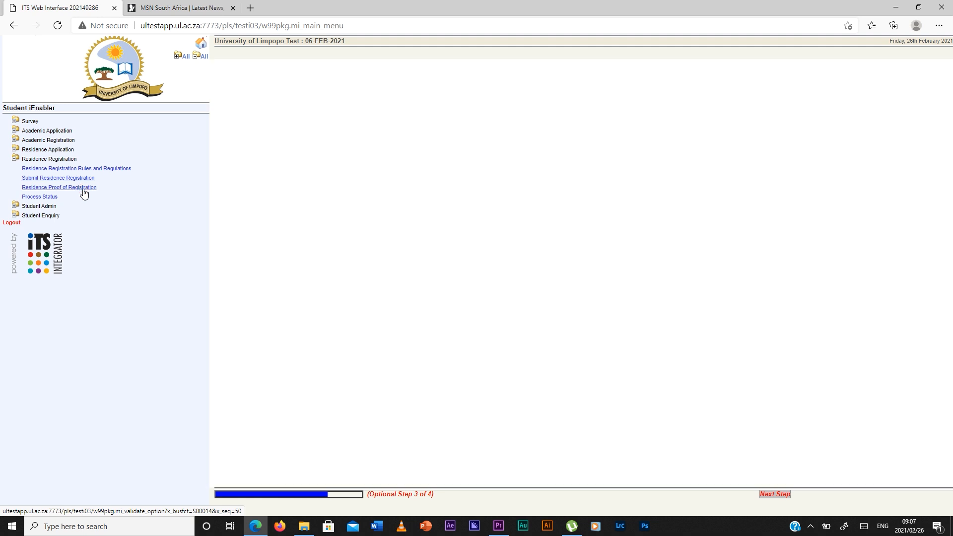
View the residence proof of registration PDF for MB Desmond Tutu House, room 0014
{"action": "left_click", "coordinate": [60, 186]}
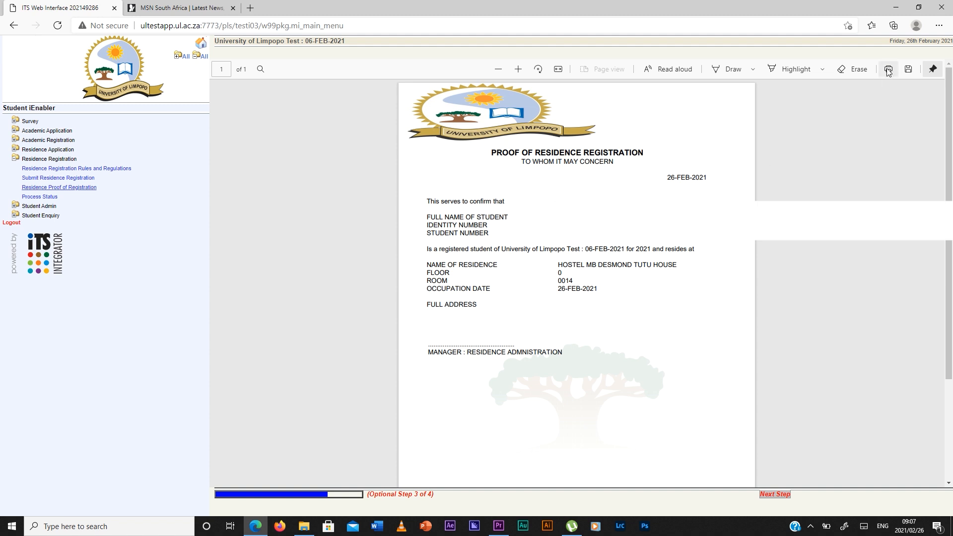
{"action": "mouse_move", "coordinate": [908, 79]}
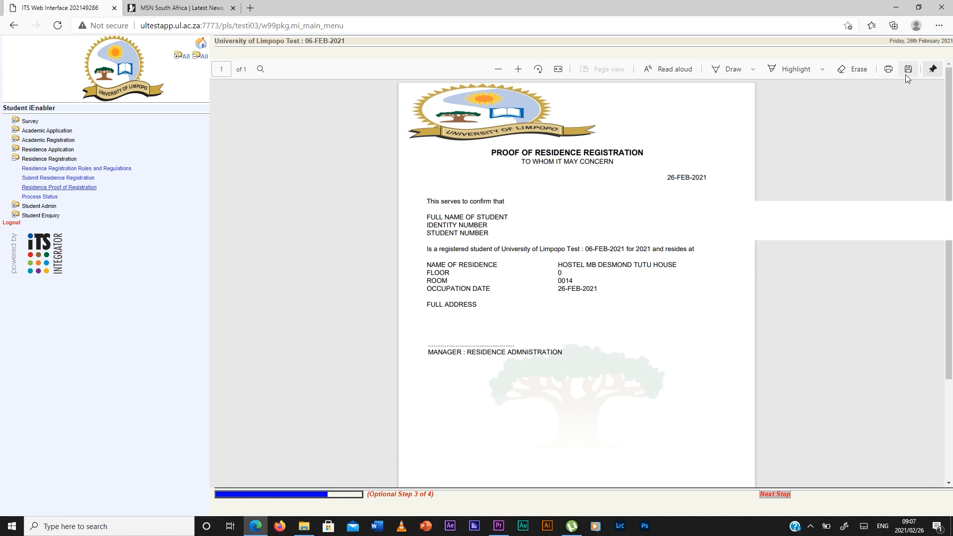